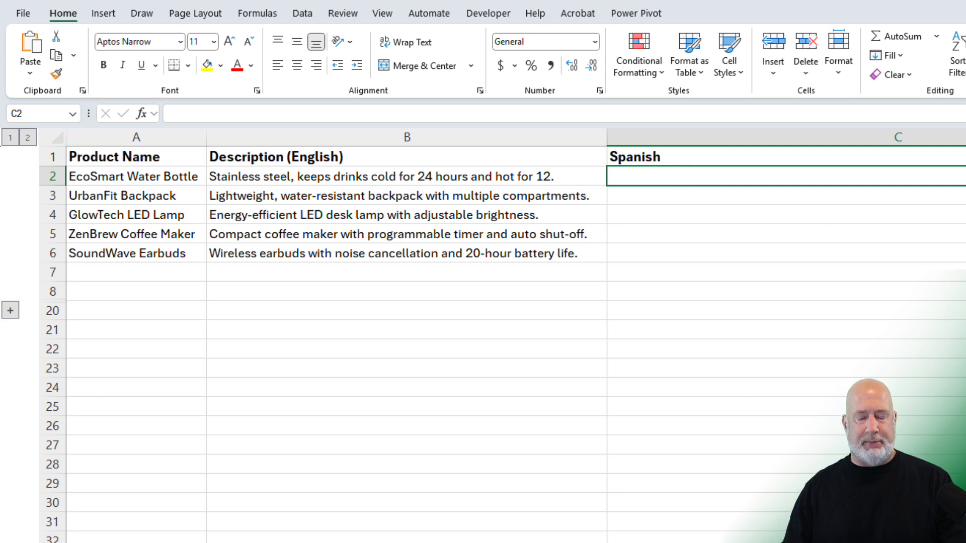
Step: Begin =TRANSLATE in C2 with the English description in B2 as the text argument
text(=tran)
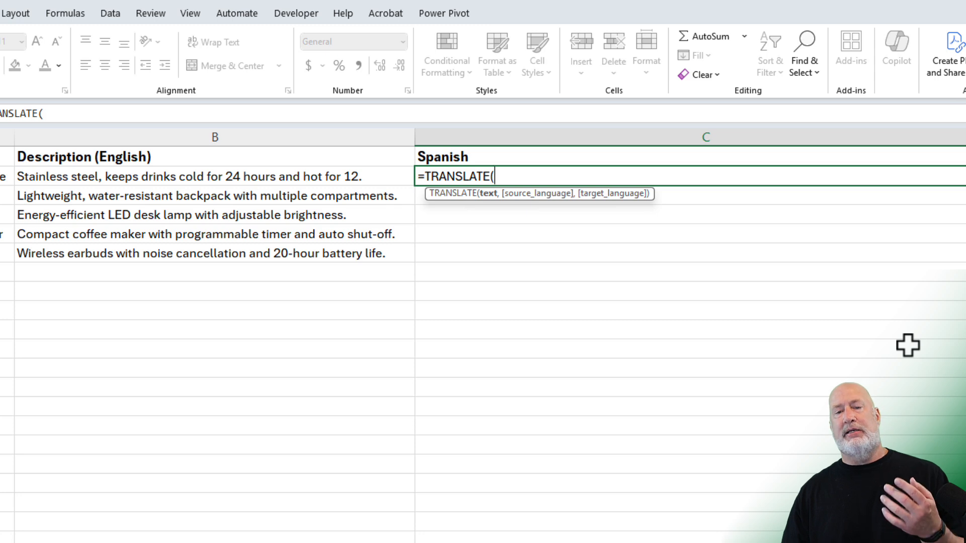
click(191, 176)
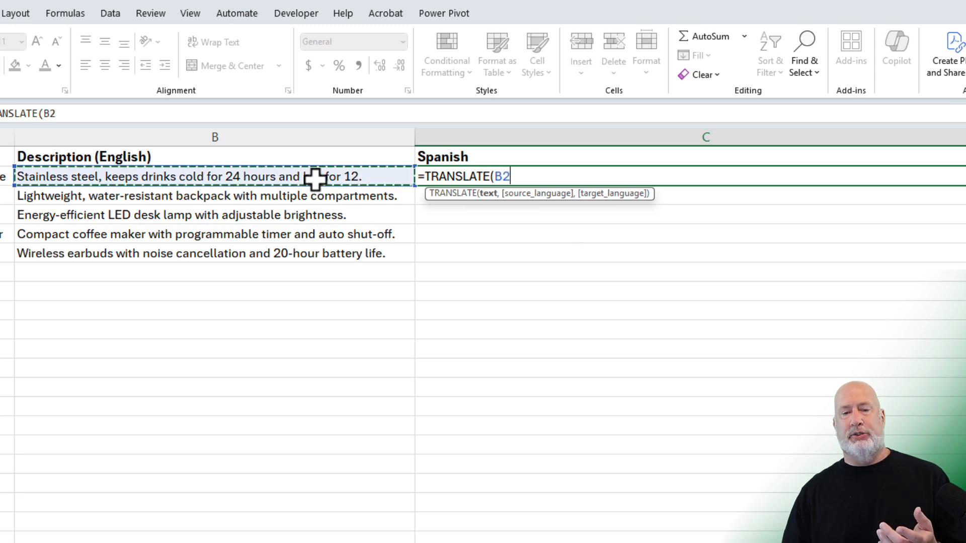
text(,)
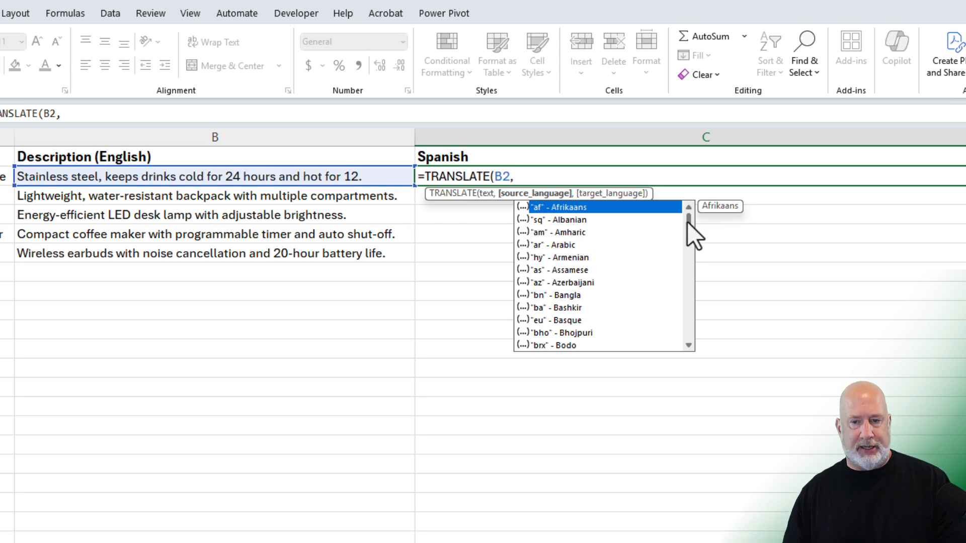
Step: Set the source language to "en" and the target language to "es" in the formula
scroll(down, 3)
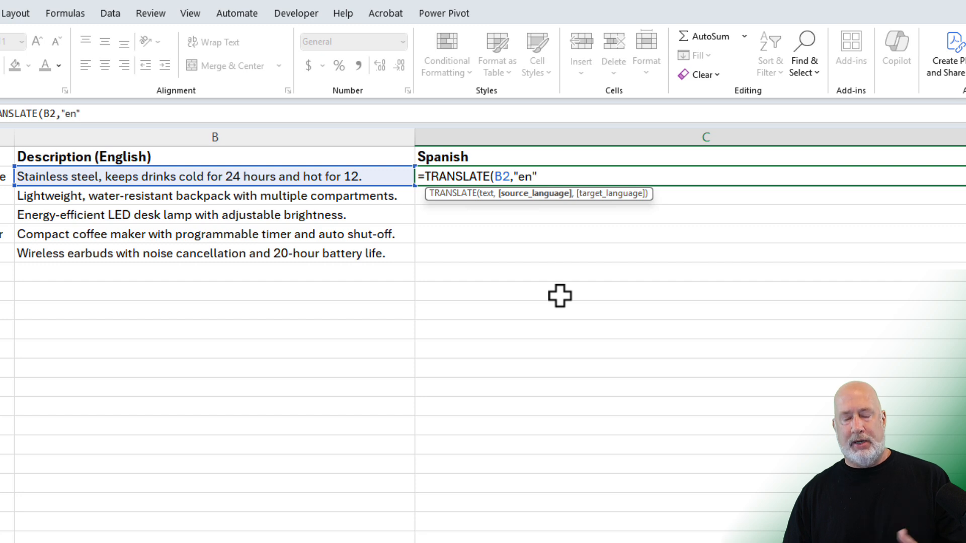
text(,)
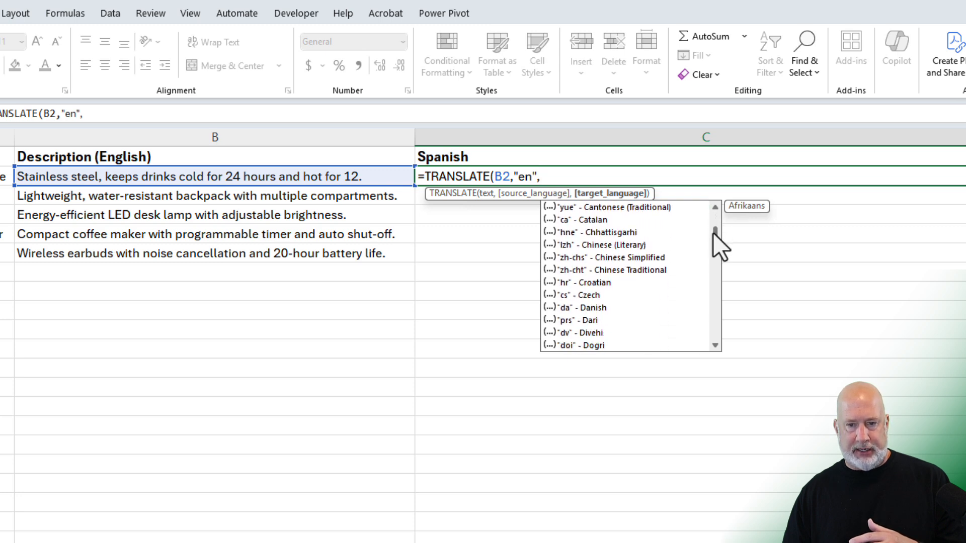
scroll(down, 3)
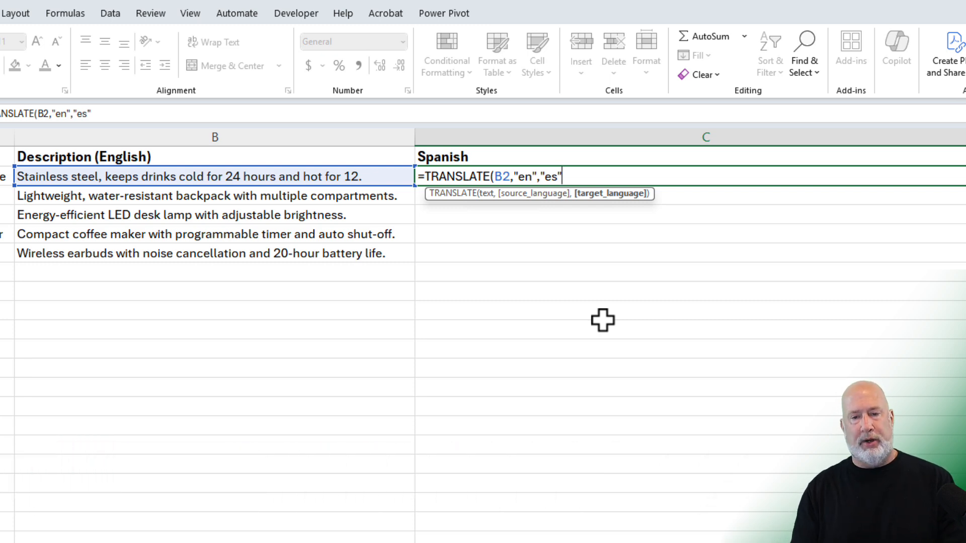
key(backspace)
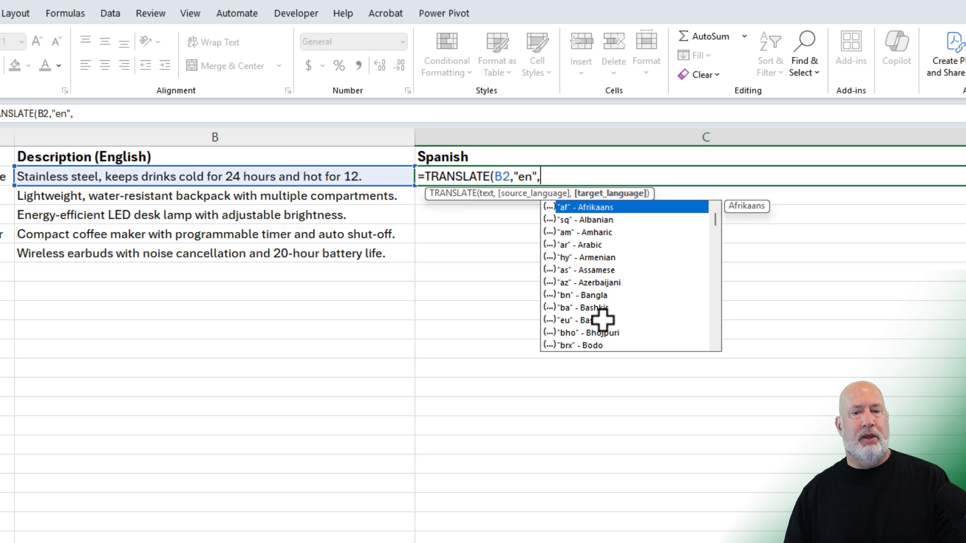
mouse_move(724, 237)
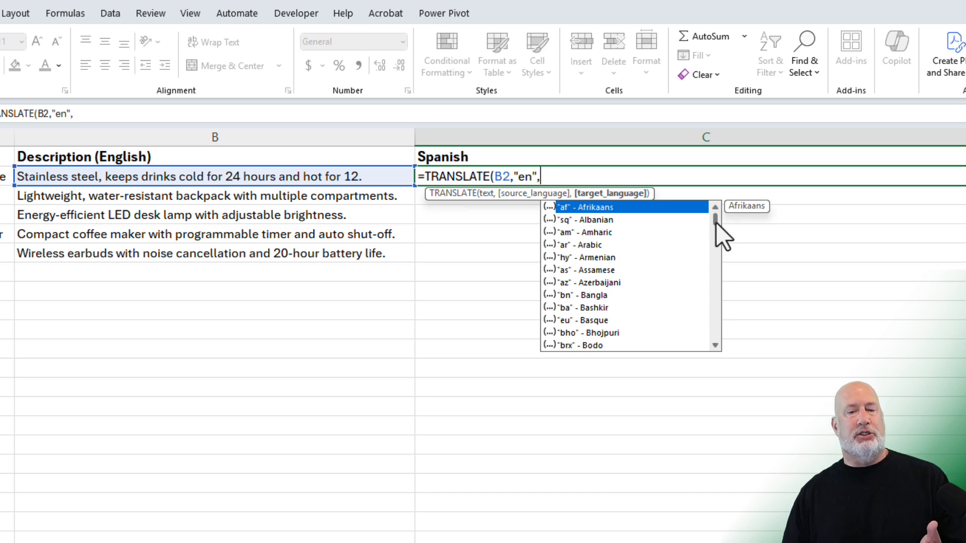
scroll(down, 3)
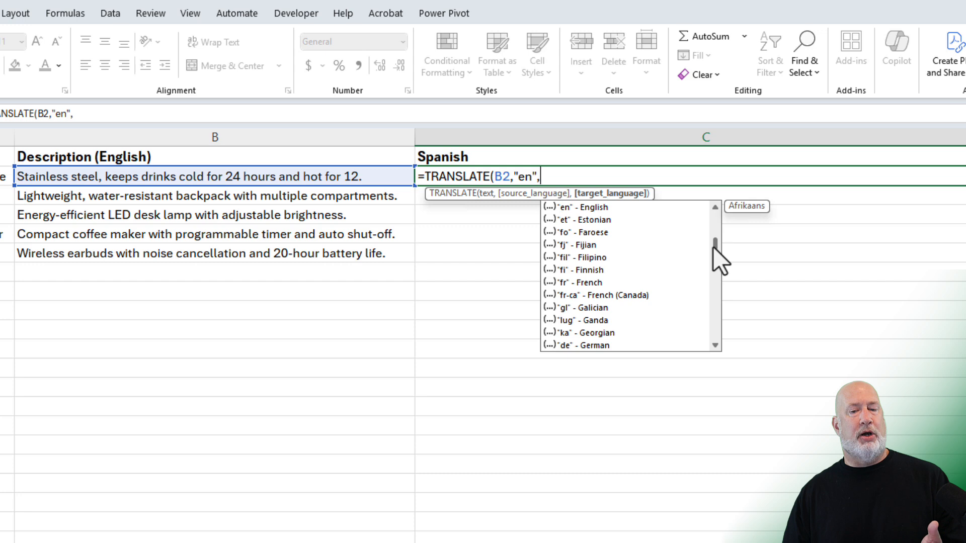
scroll(down, 3)
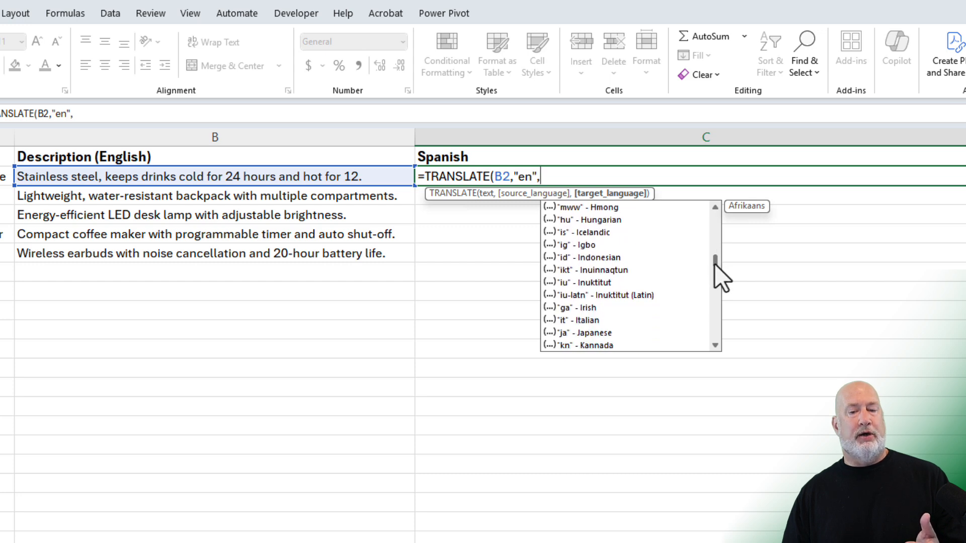
scroll(down, 3)
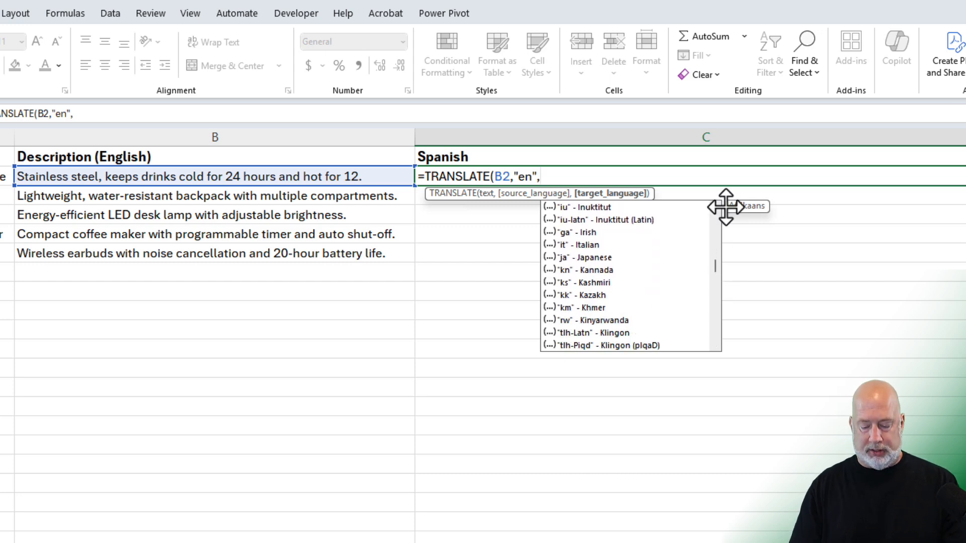
text("es"))
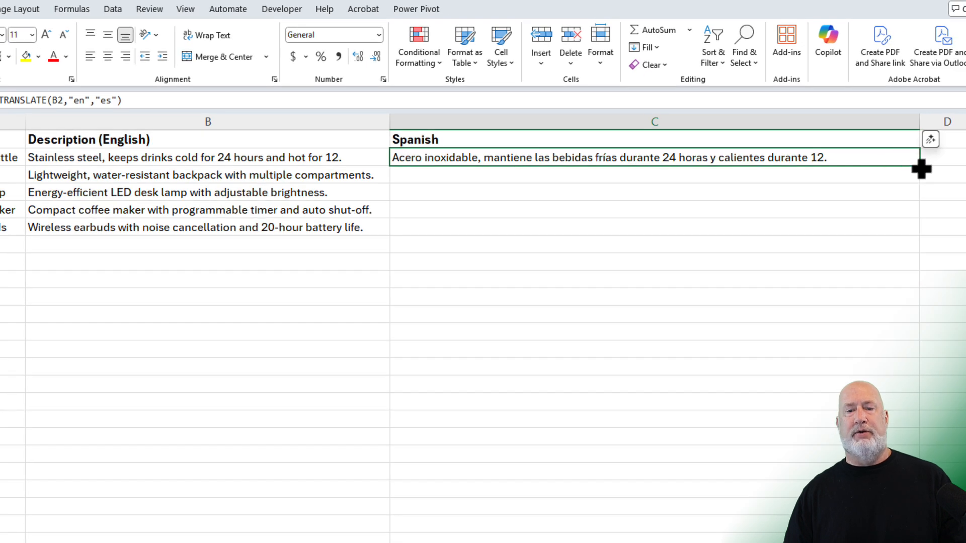
Step: Fill the Spanish translation formula from C2 down through C6
drag(922, 168, 922, 227)
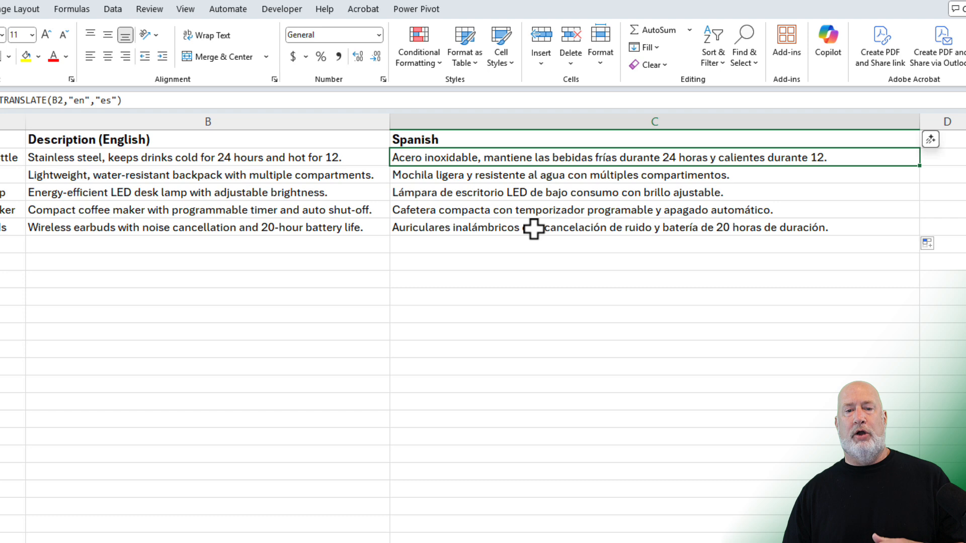
mouse_move(524, 258)
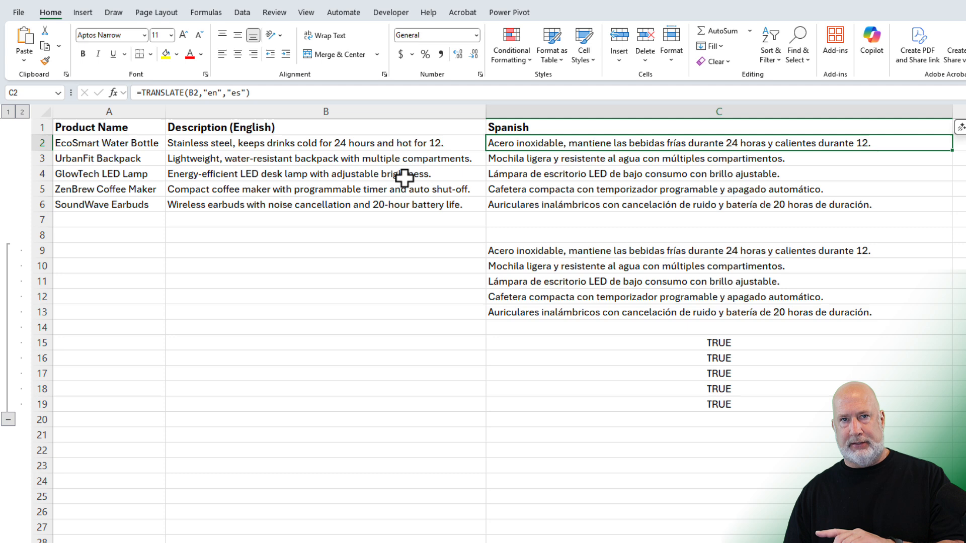
Step: Reveal comparison rows 9–19 and paste the translations into C9 as values
click(325, 142)
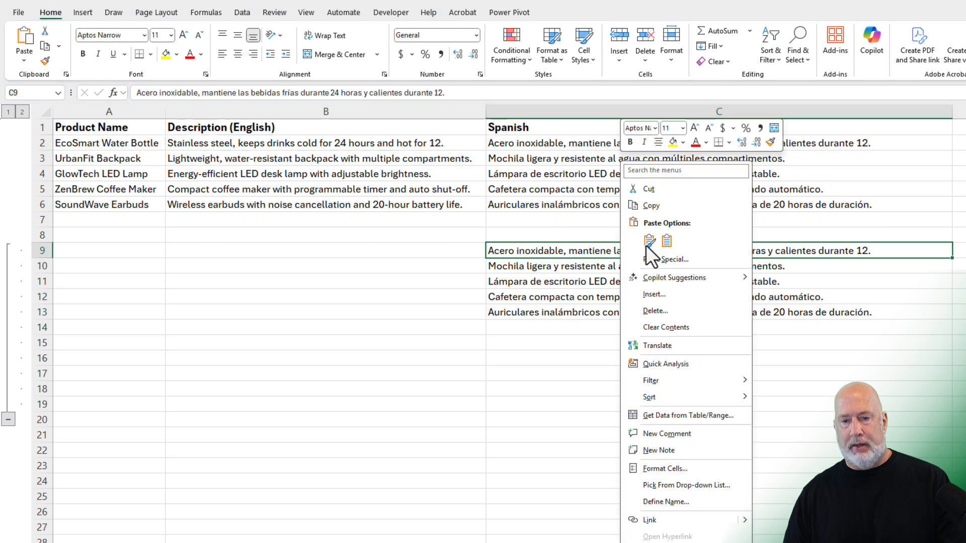
click(650, 240)
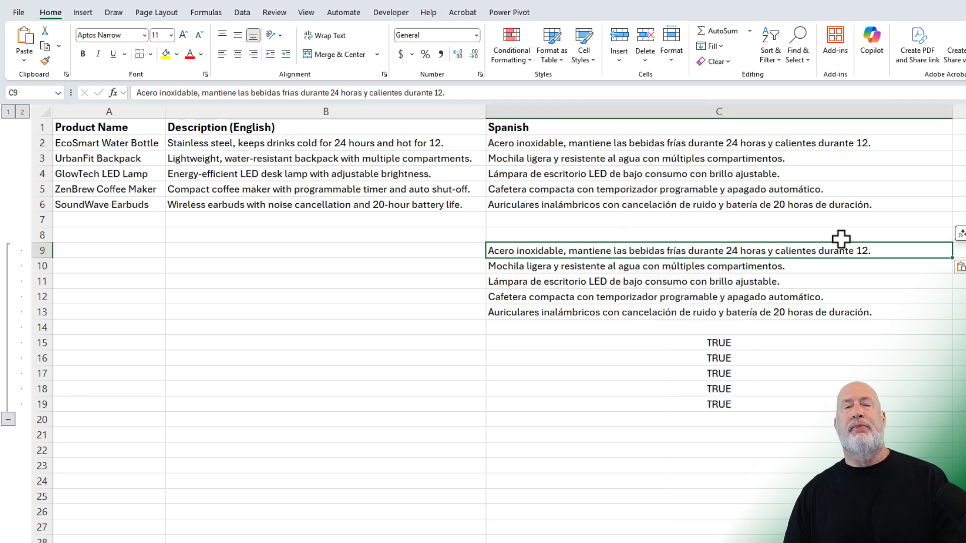